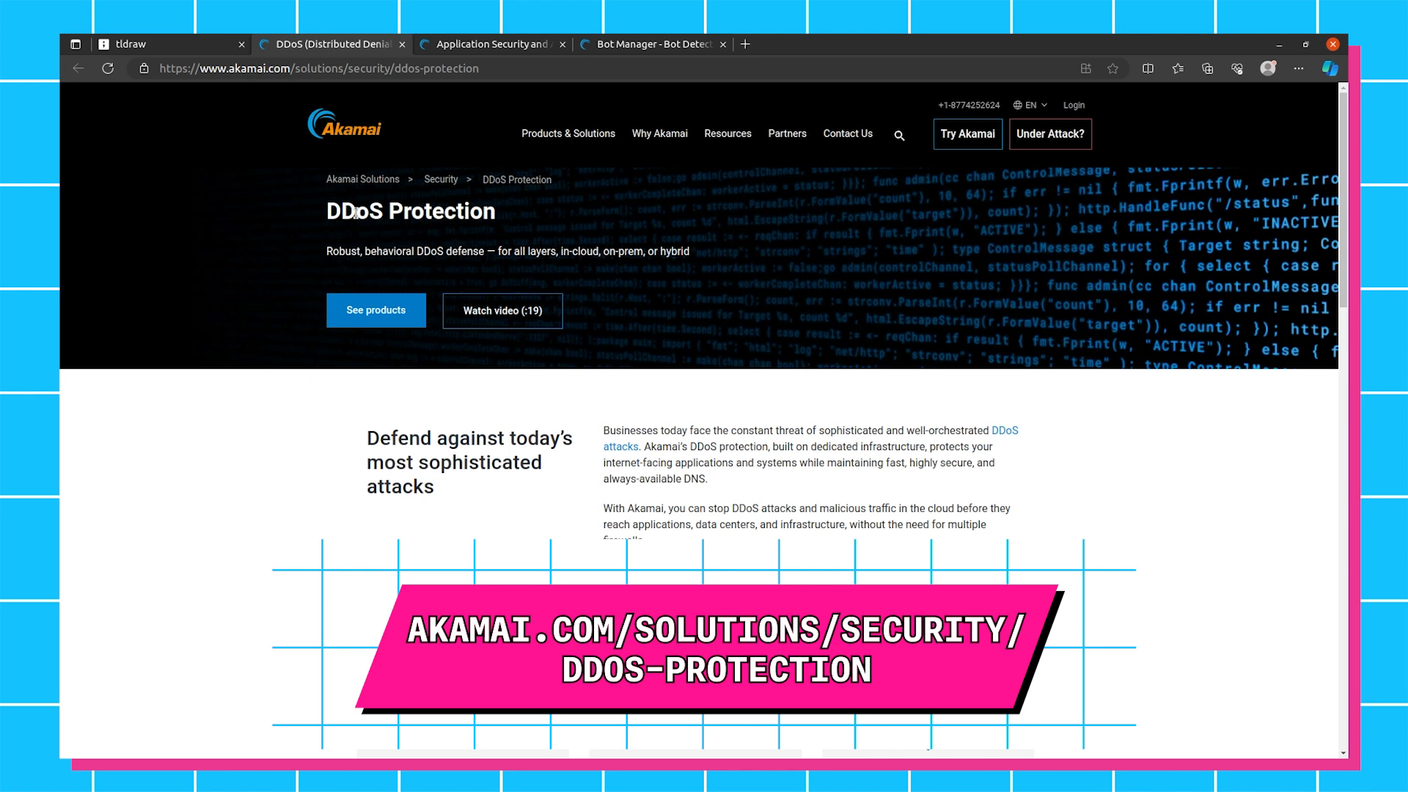
Scroll through the Application and API Security page, then move on to the Bot Manager product page
{"action": "scroll", "scroll_direction": "down", "scroll_amount": 3}
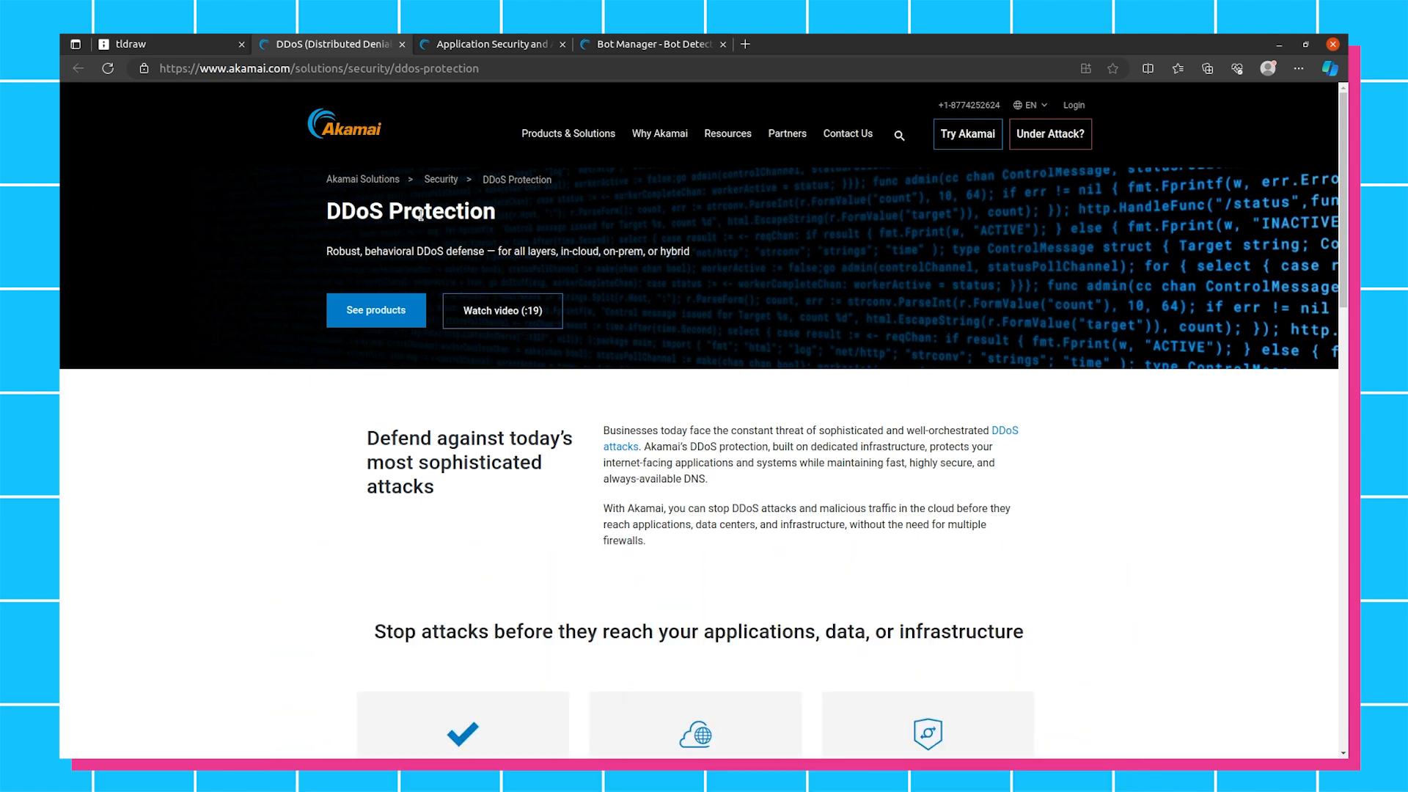
{"action": "left_click", "coordinate": [489, 44]}
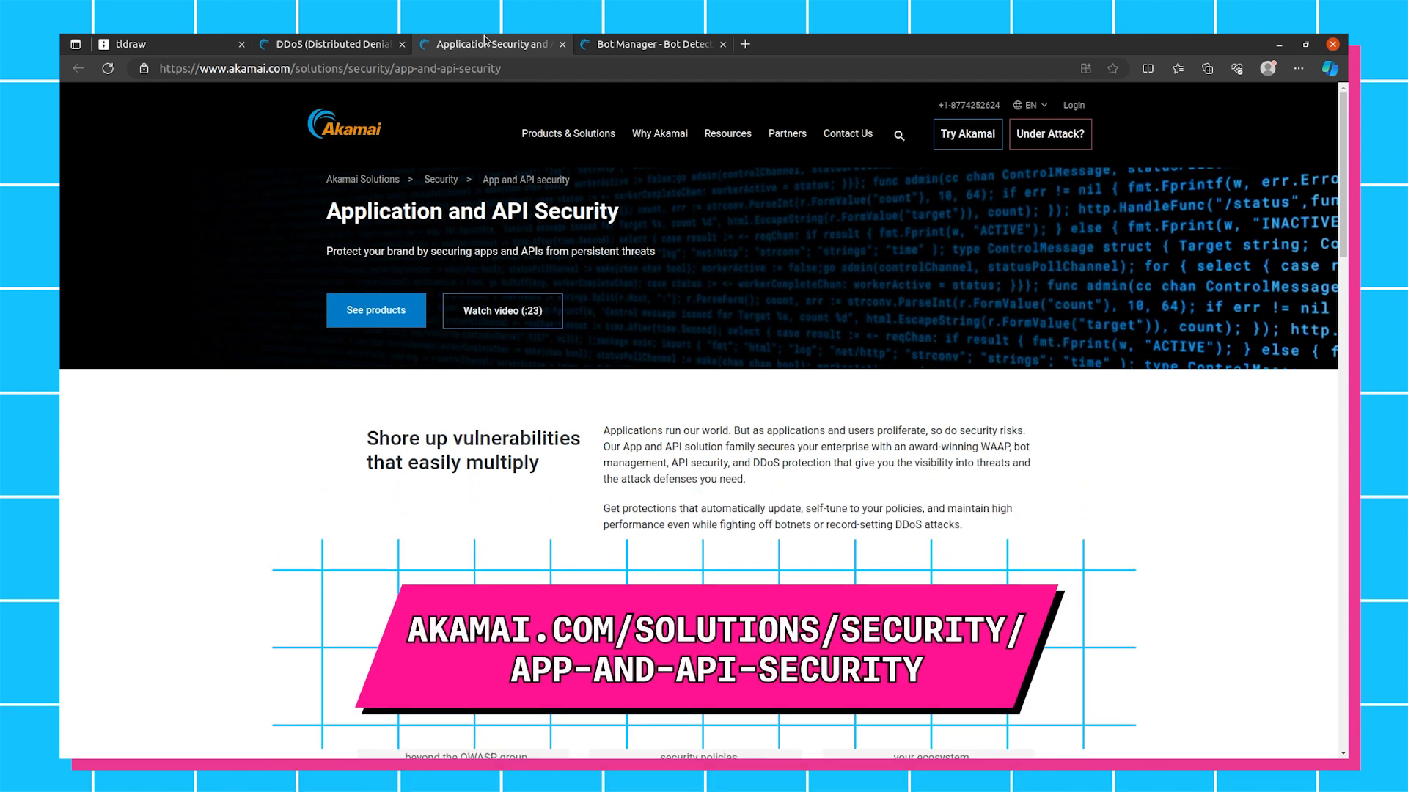
{"action": "scroll", "scroll_direction": "down", "scroll_amount": 3}
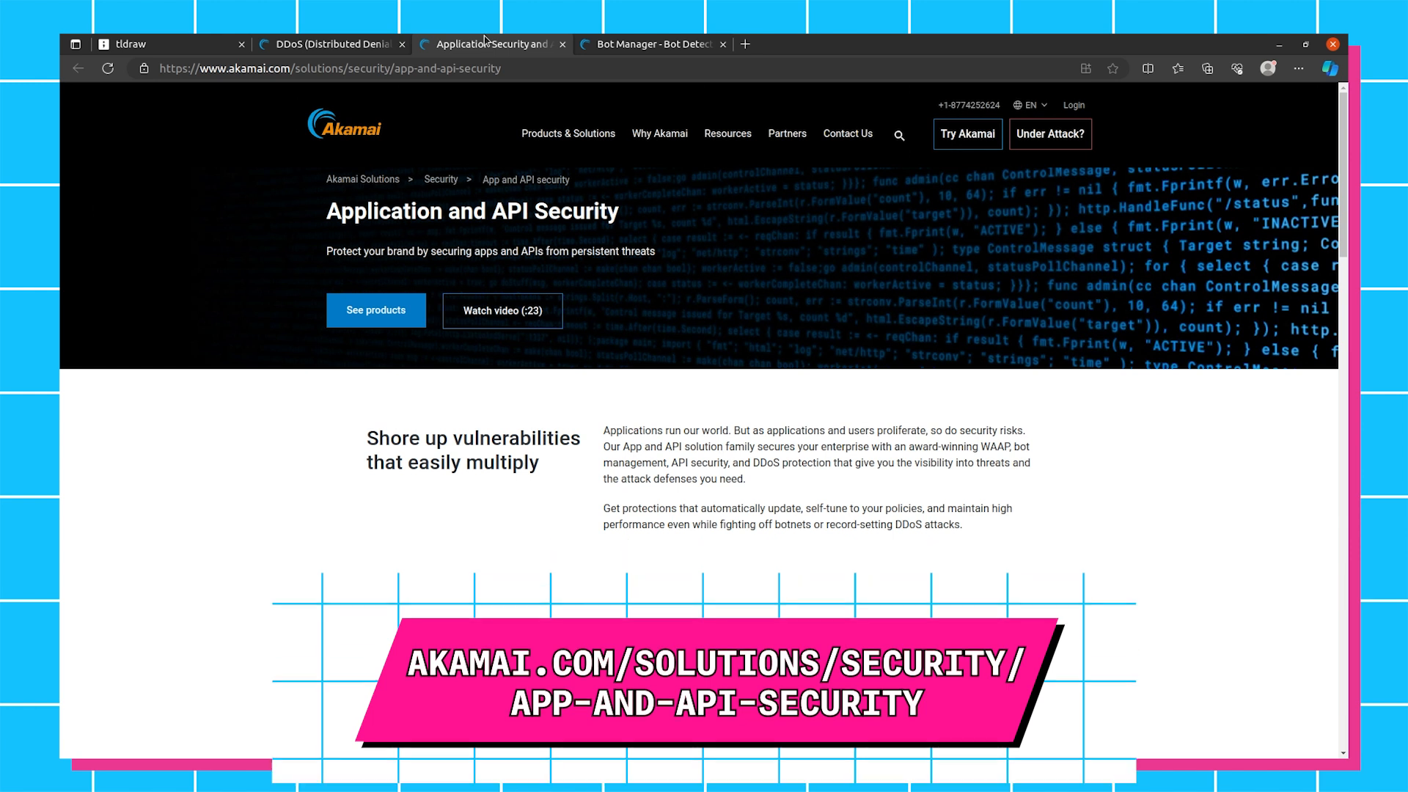
{"action": "scroll", "scroll_direction": "down", "scroll_amount": 3}
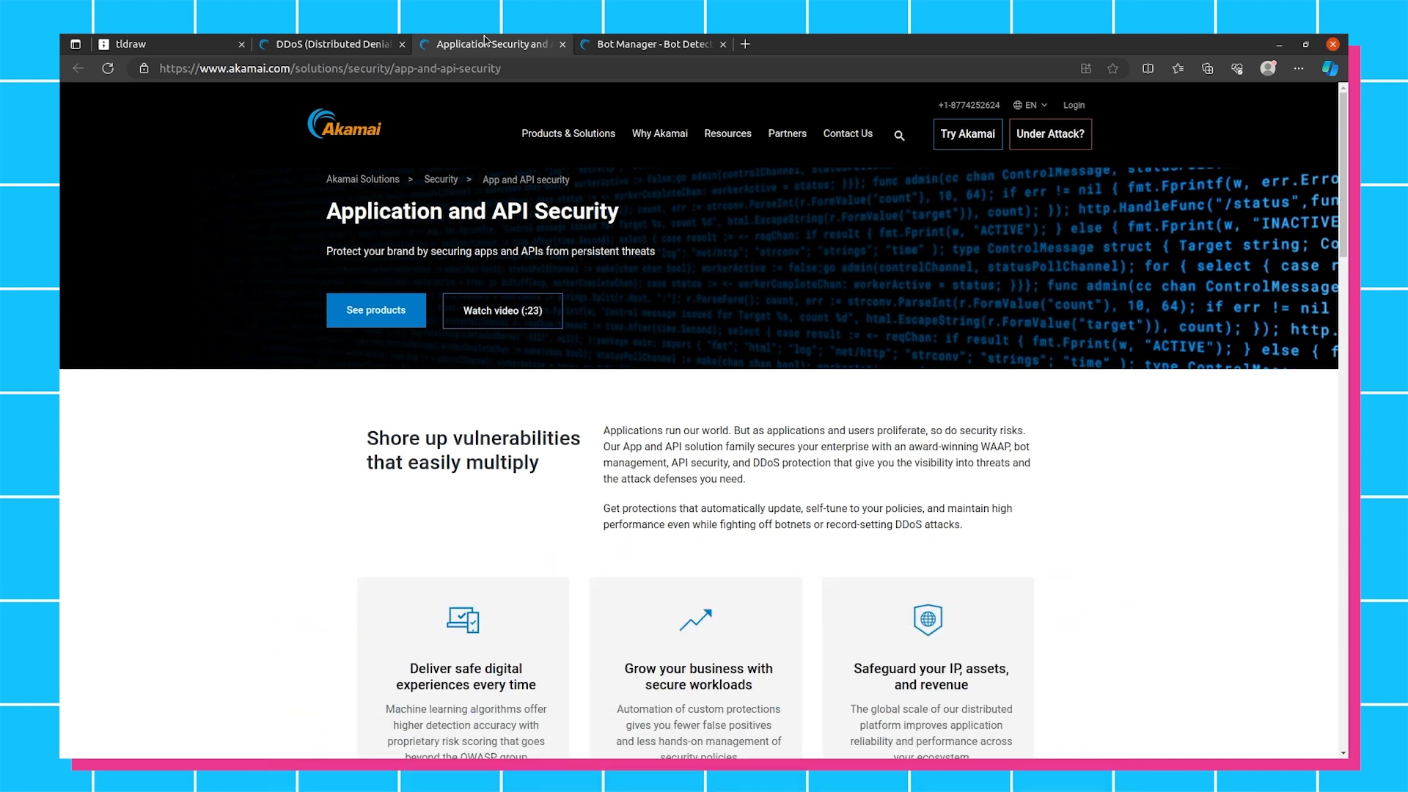
{"action": "left_click", "coordinate": [654, 44]}
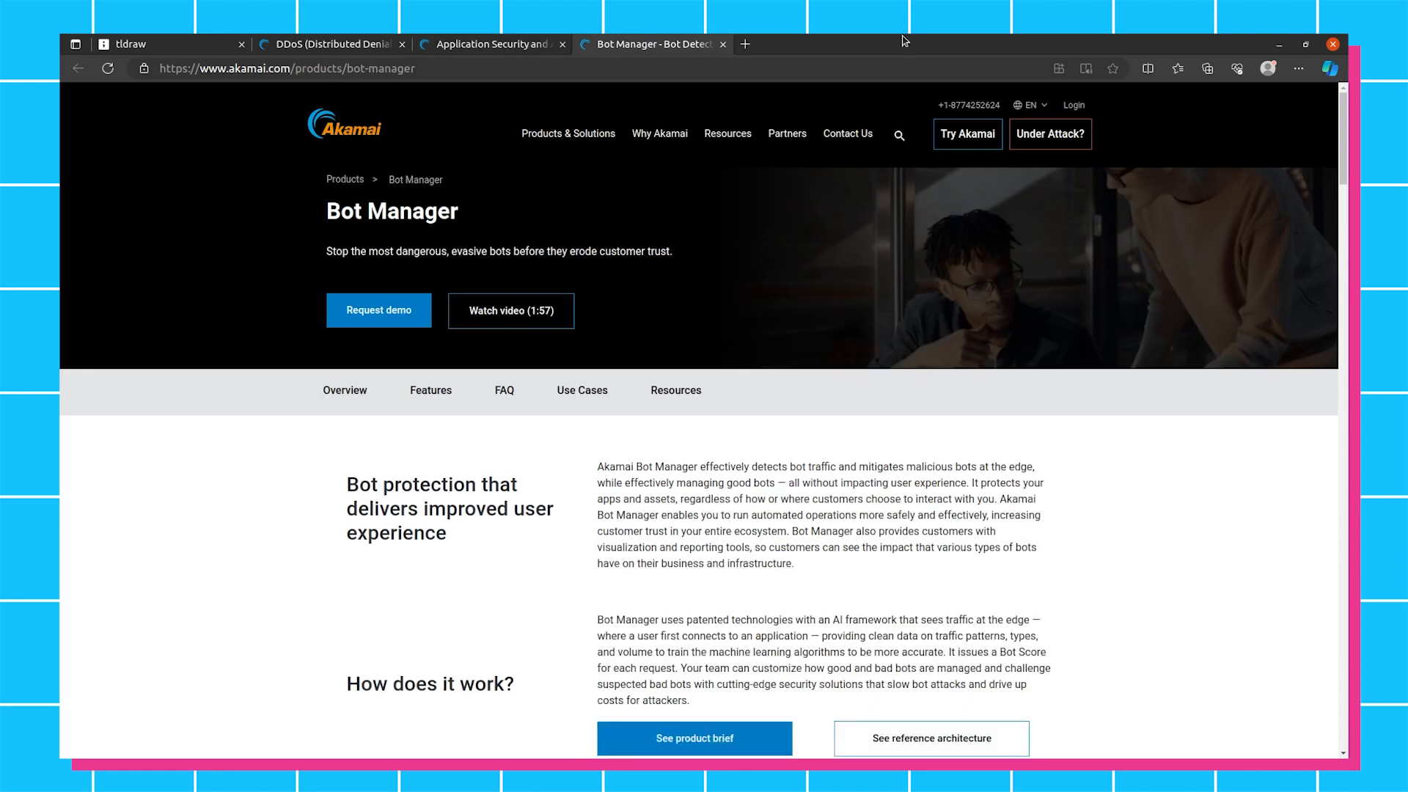